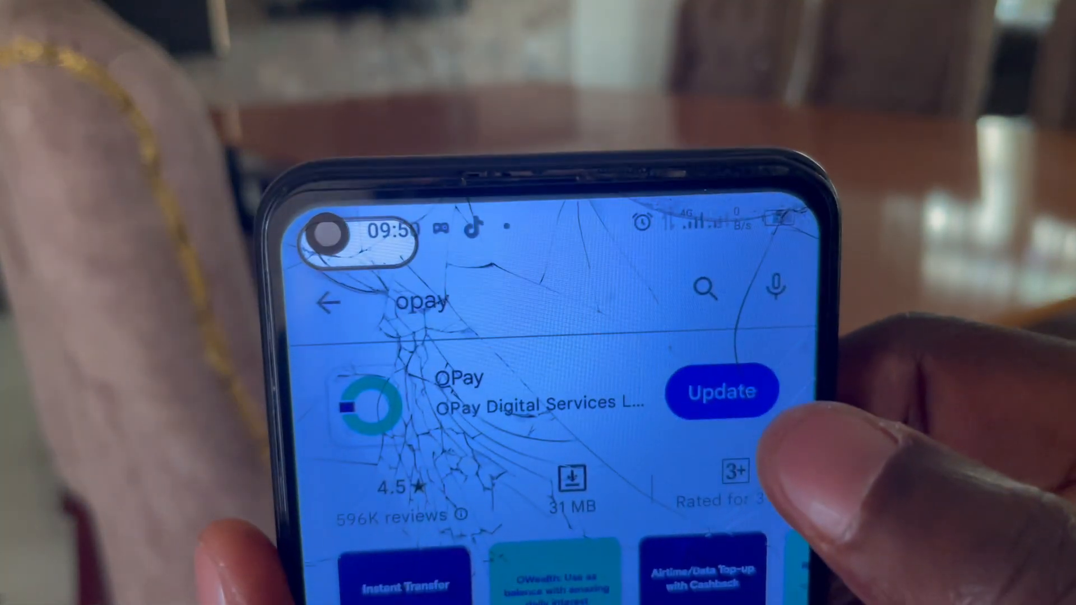
Step: Leave the OPay listing and return to the phone's home screen
left_click(720, 391)
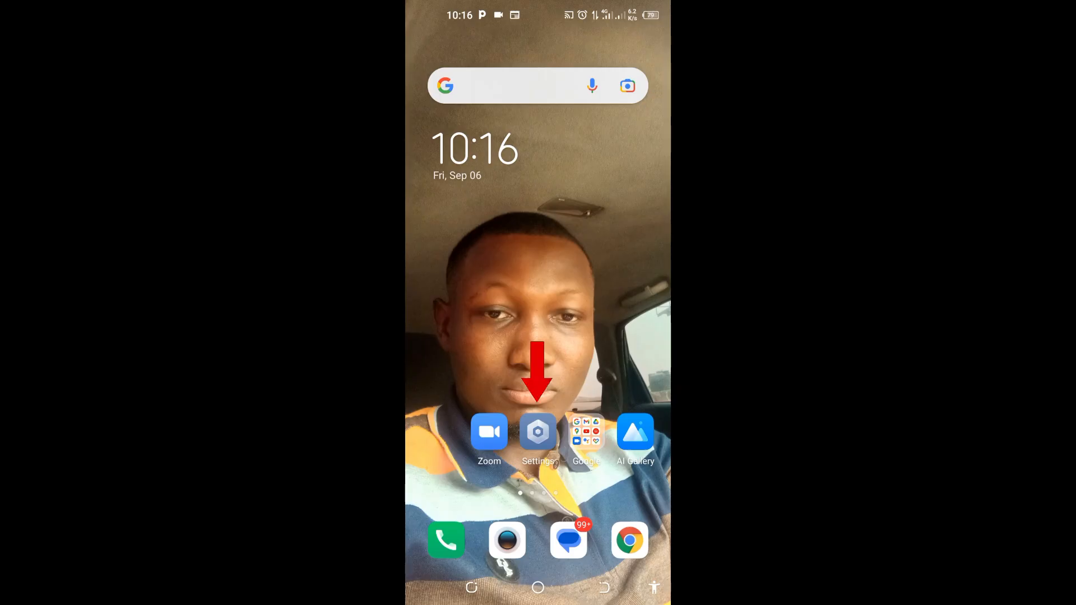
Step: Go from Settings into App management to show the installed applications list
left_click(537, 433)
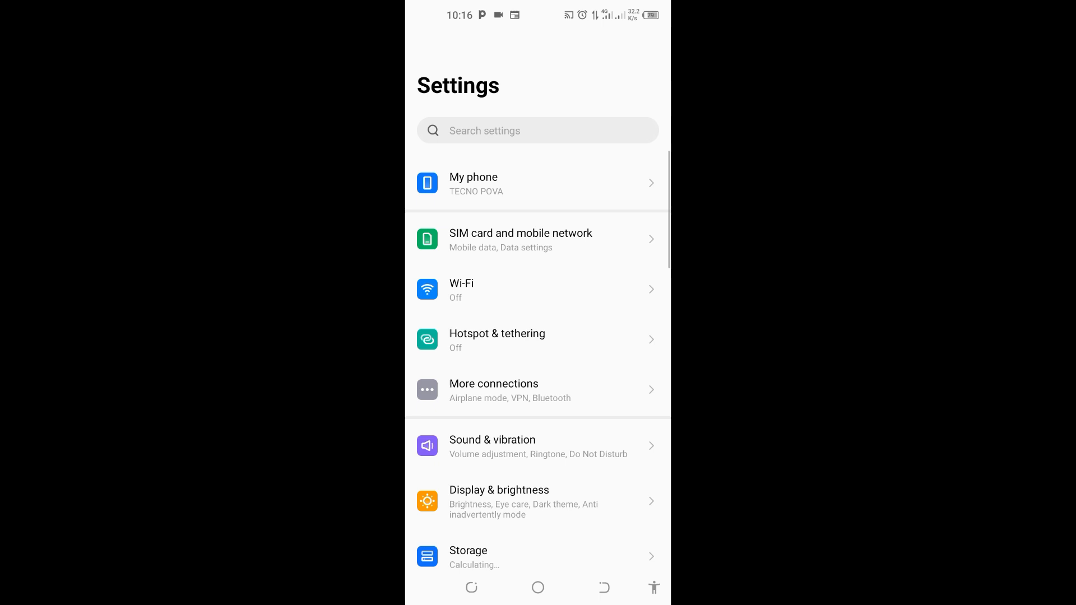
scroll("down", 3)
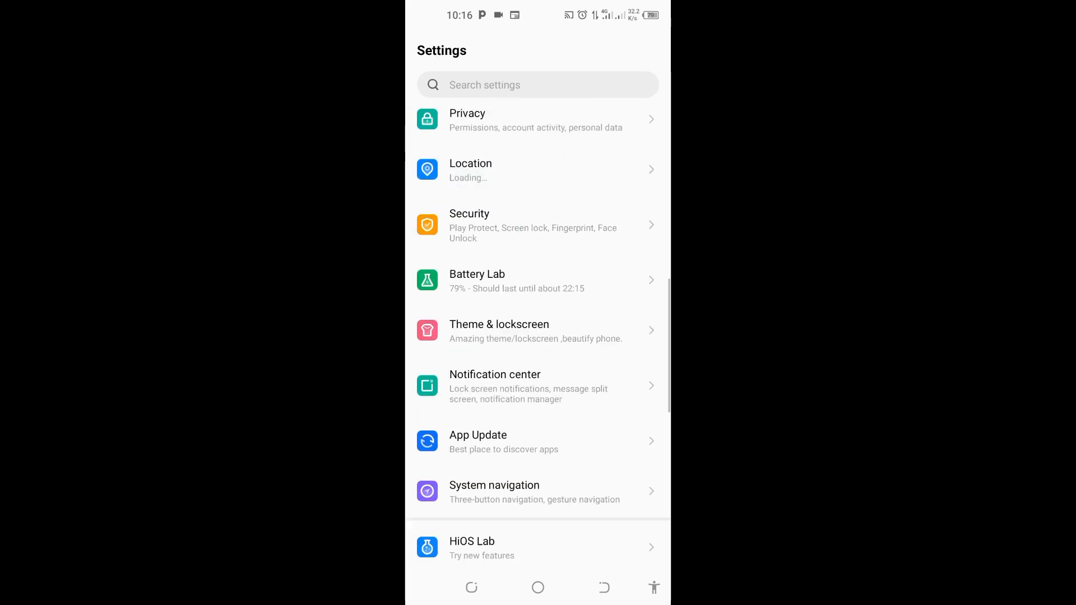
scroll("down", 3)
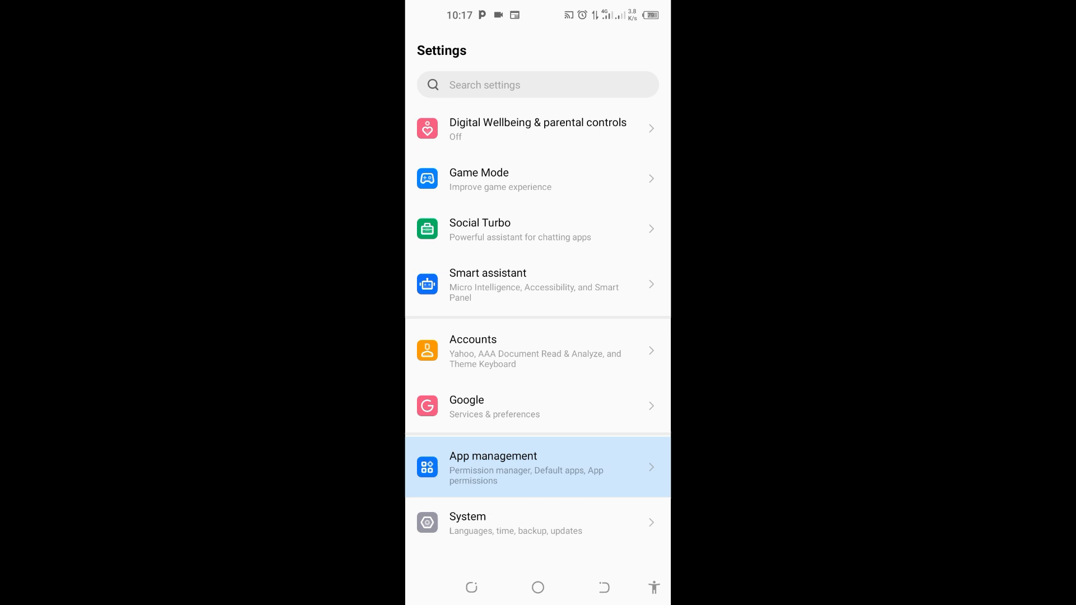
left_click(492, 466)
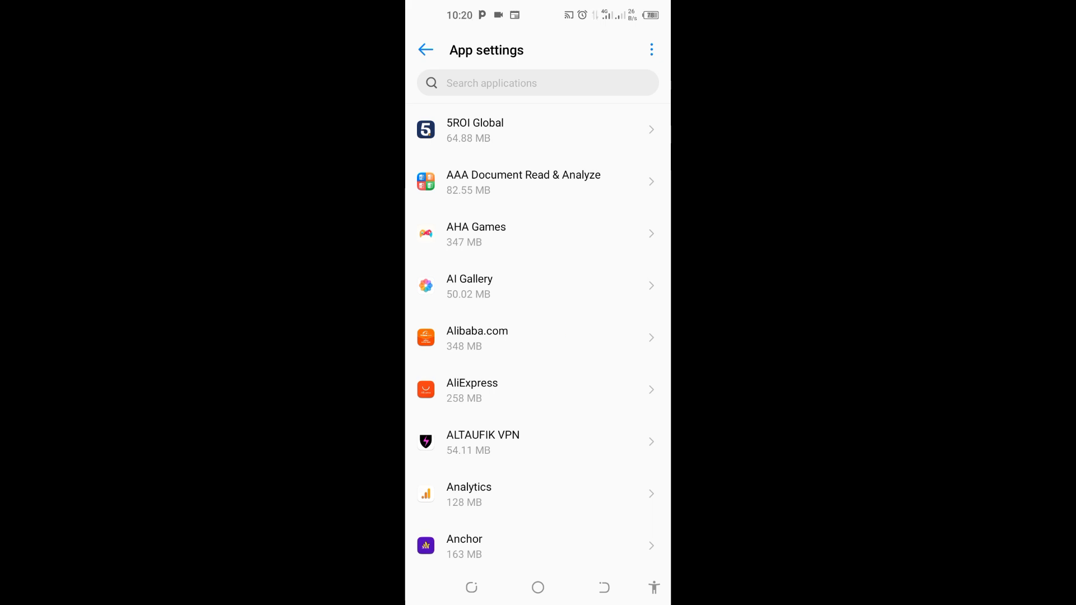
Step: Search the app list for 'play' and open Google Play Store's app info
left_click(536, 83)
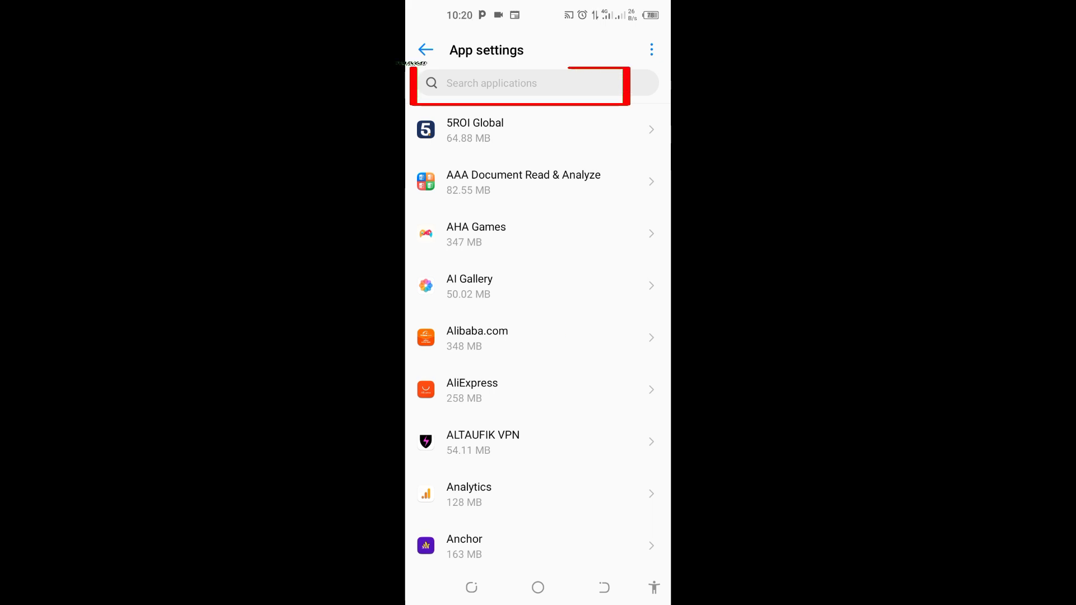
left_click(519, 83)
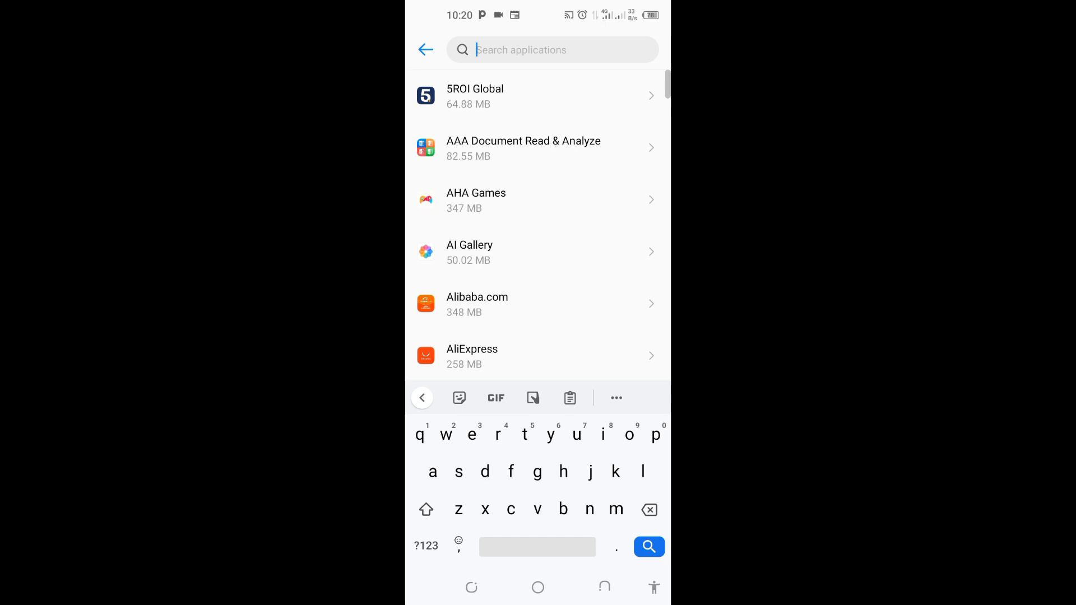
type("play")
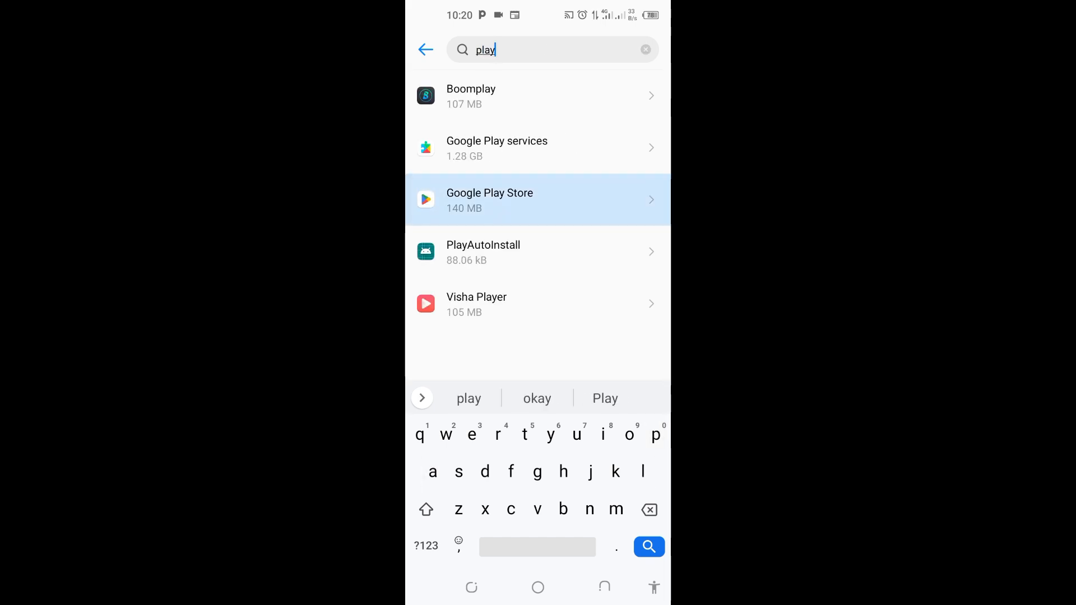
left_click(536, 200)
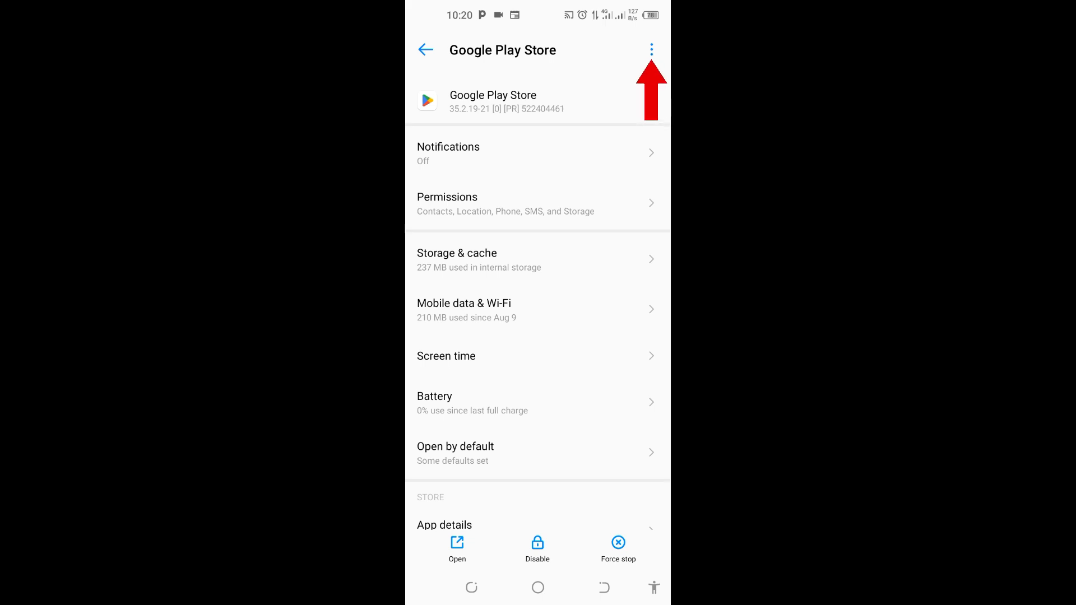
Step: Choose Uninstall updates for Google Play Store from its extra actions menu
left_click(650, 50)
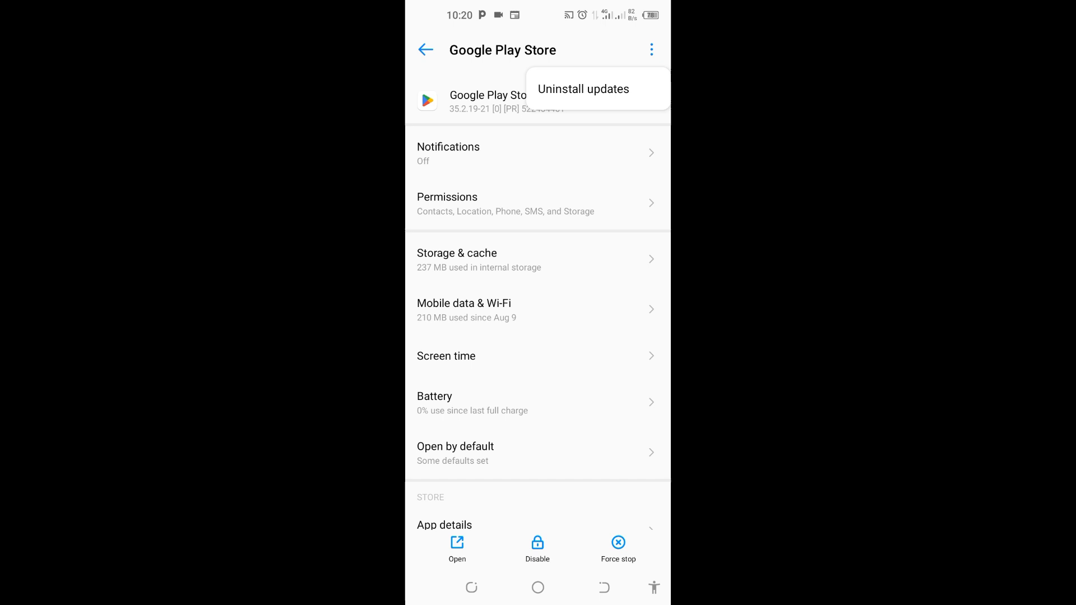
left_click(583, 89)
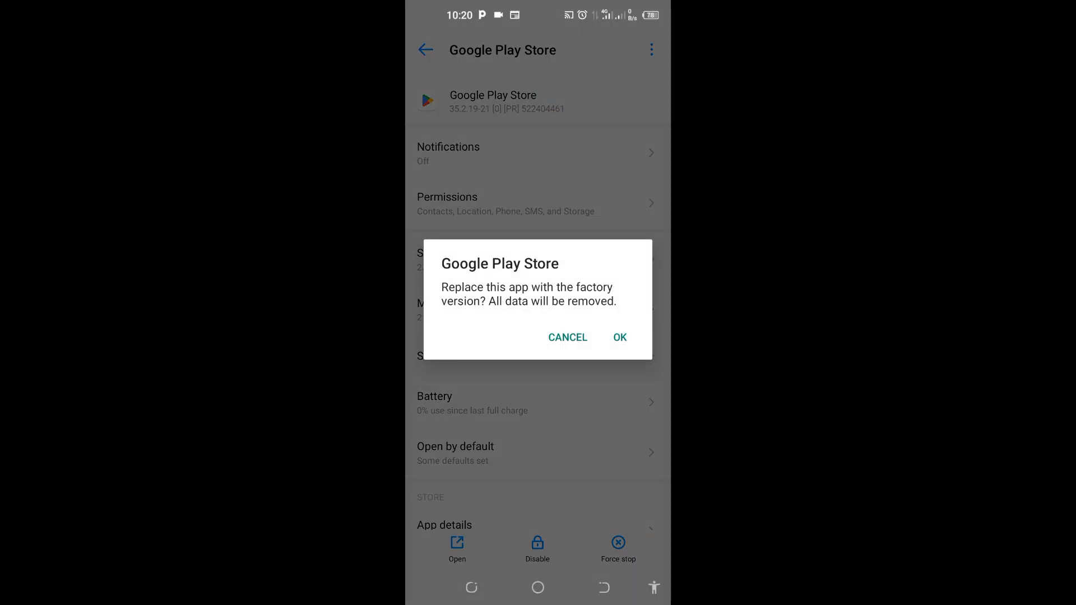
Step: Confirm with OK to revert Google Play Store to its factory version
left_click(619, 337)
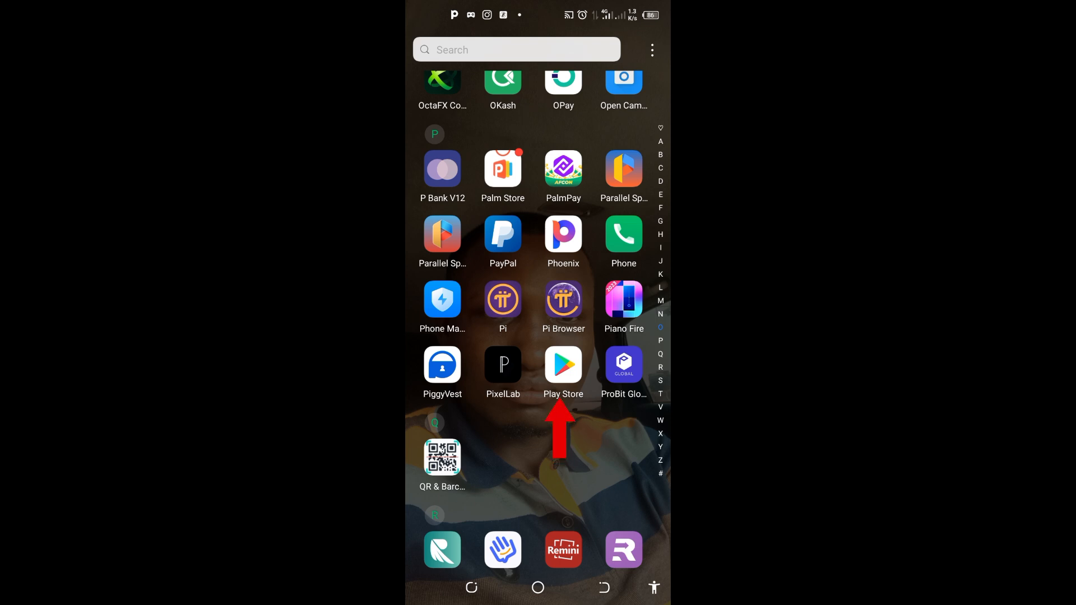
Step: Search the Play Store for 'opay'
left_click(563, 364)
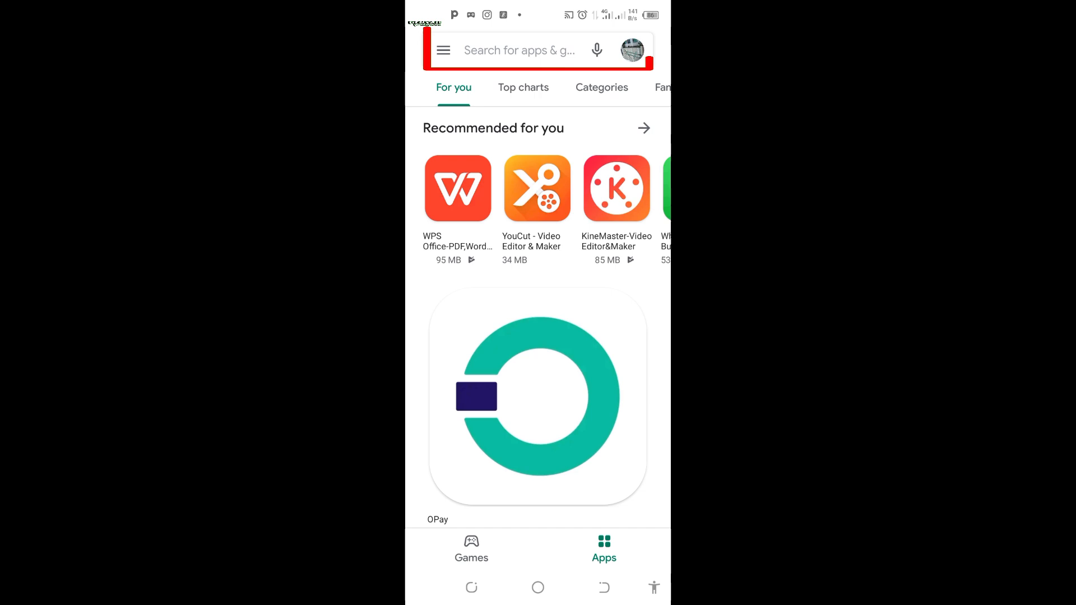
left_click(518, 49)
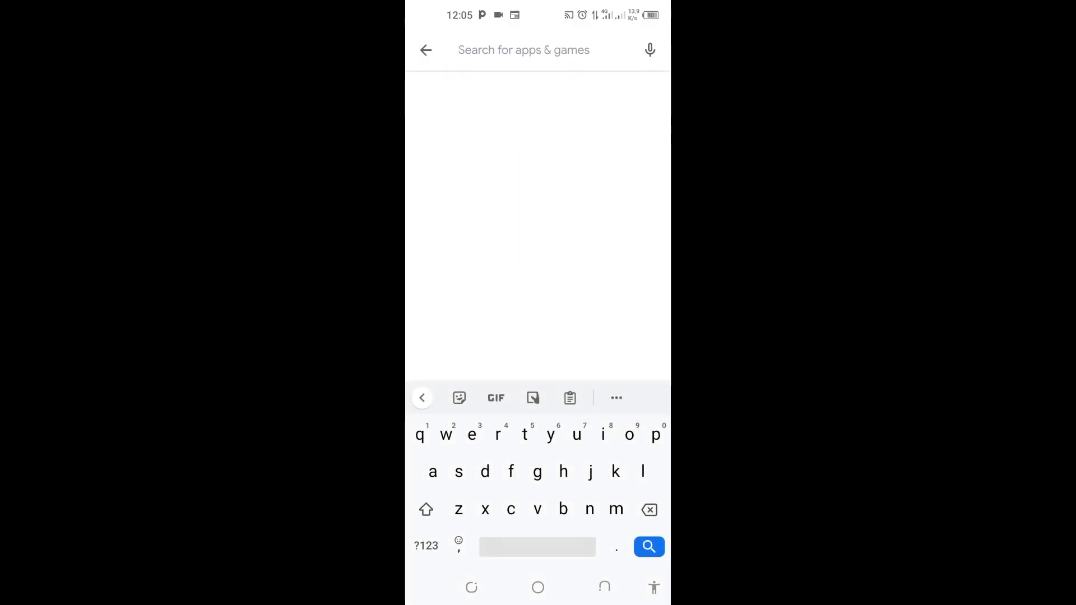
type("opay")
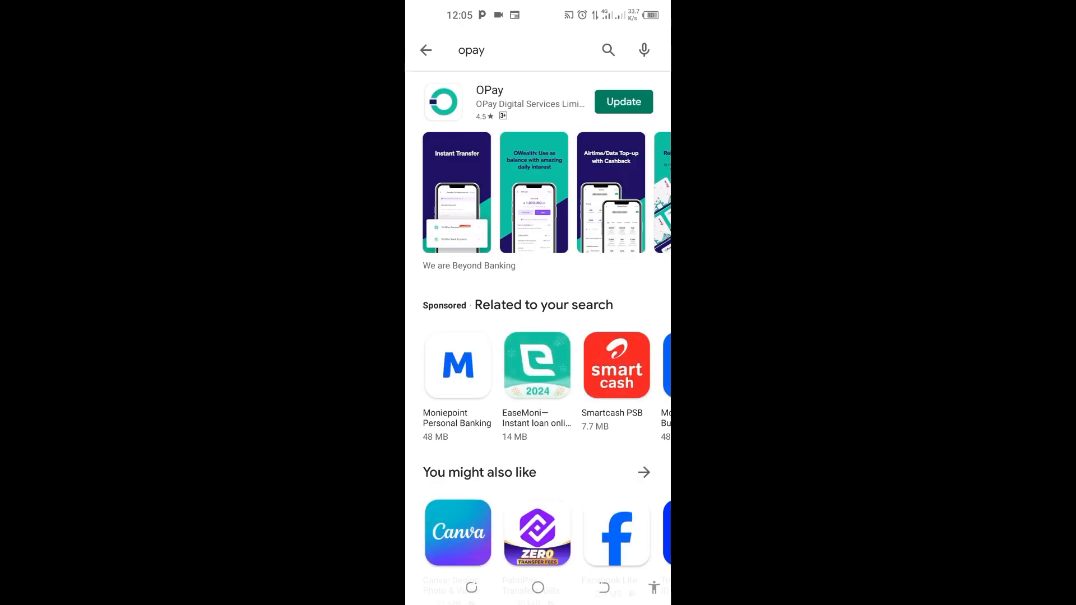
Step: Start the OPay update downloading from its search result
left_click(622, 102)
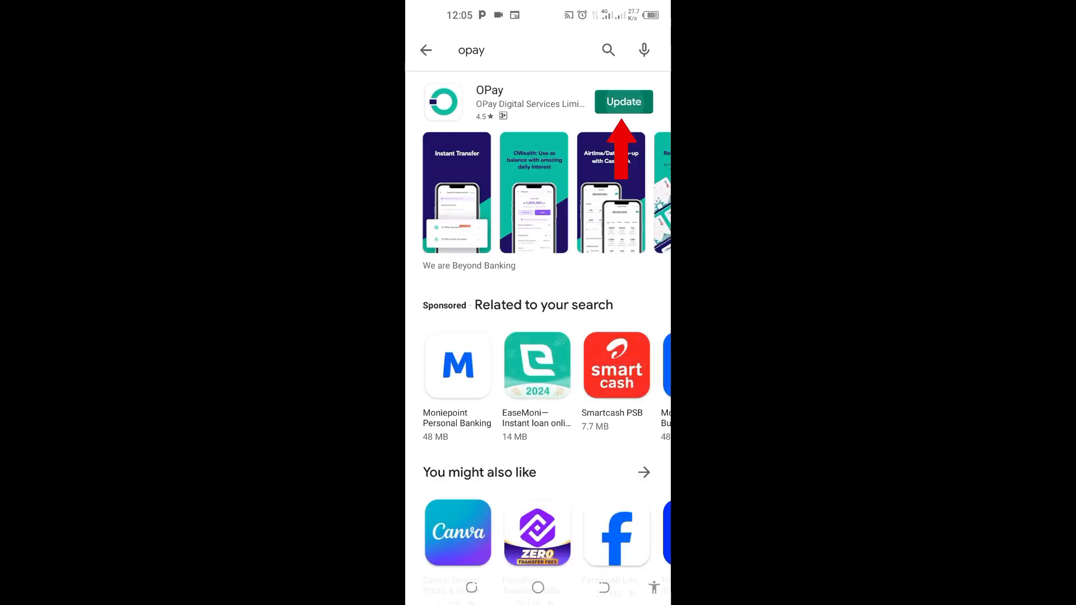
left_click(622, 102)
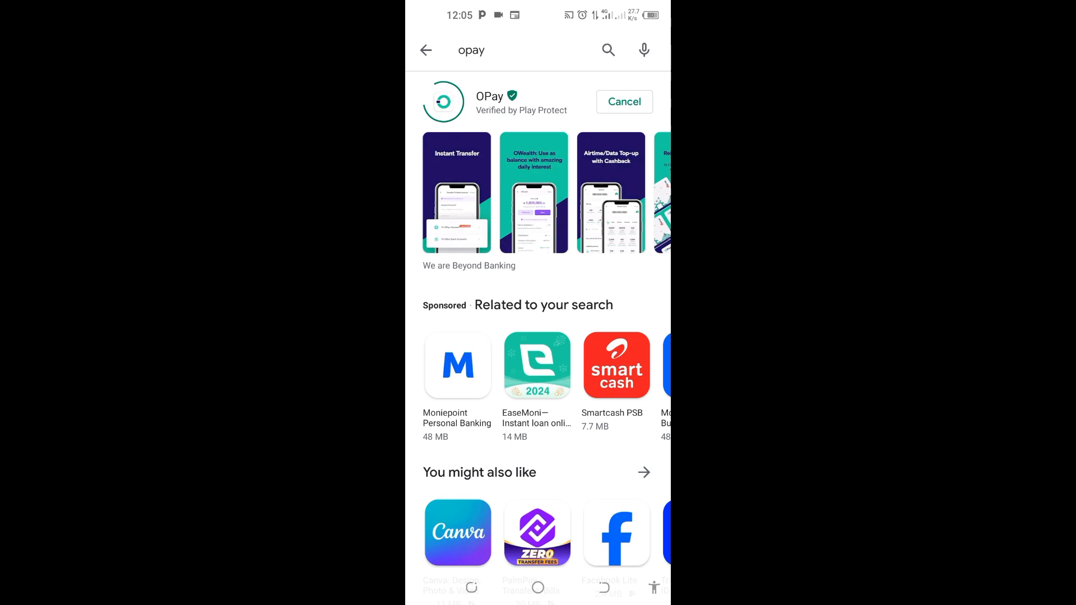